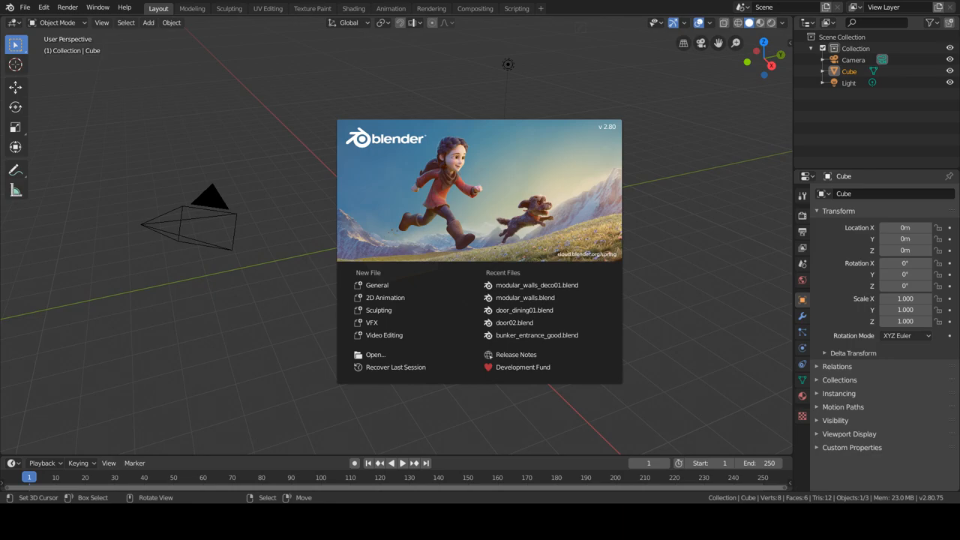
Dismiss the splash screen and add a plane mesh to the emptied scene.
click(564, 282)
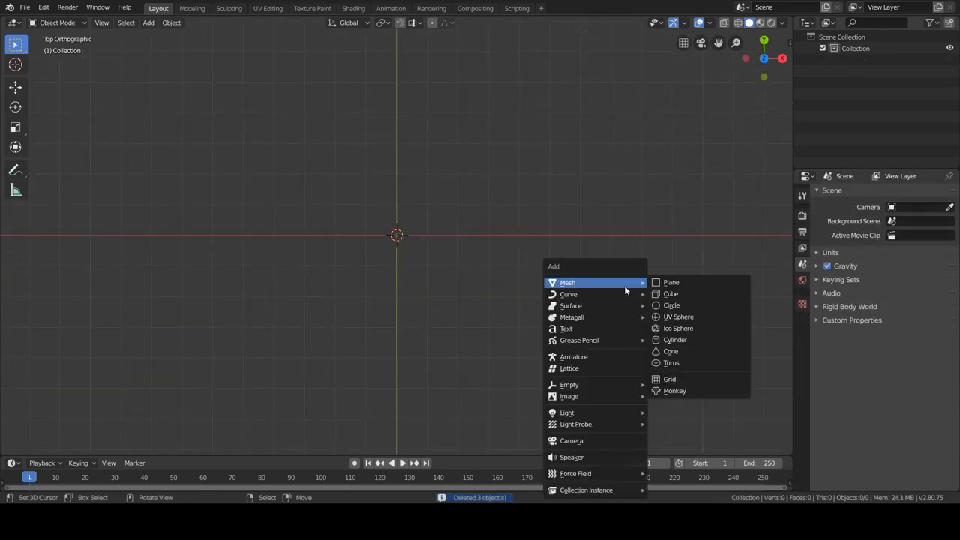
click(670, 282)
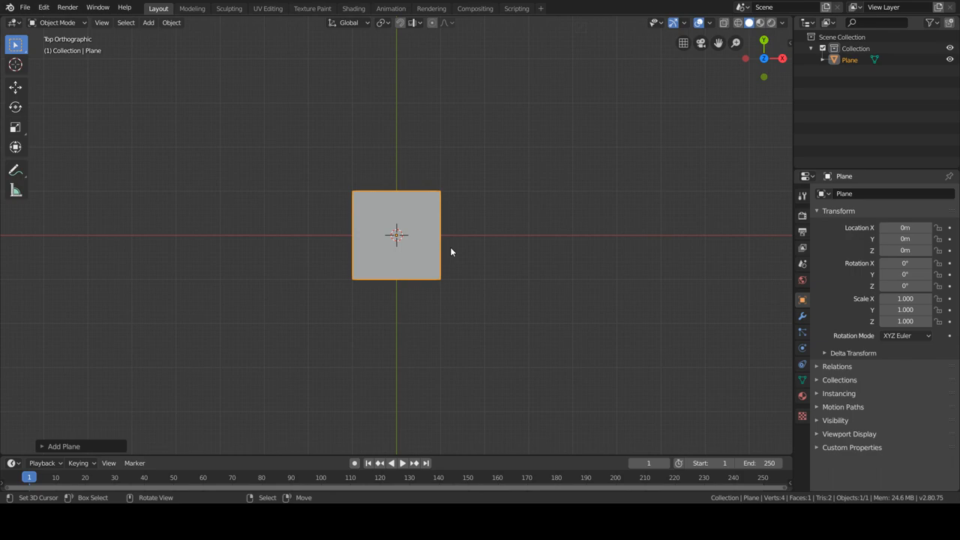
mouse_move(444, 285)
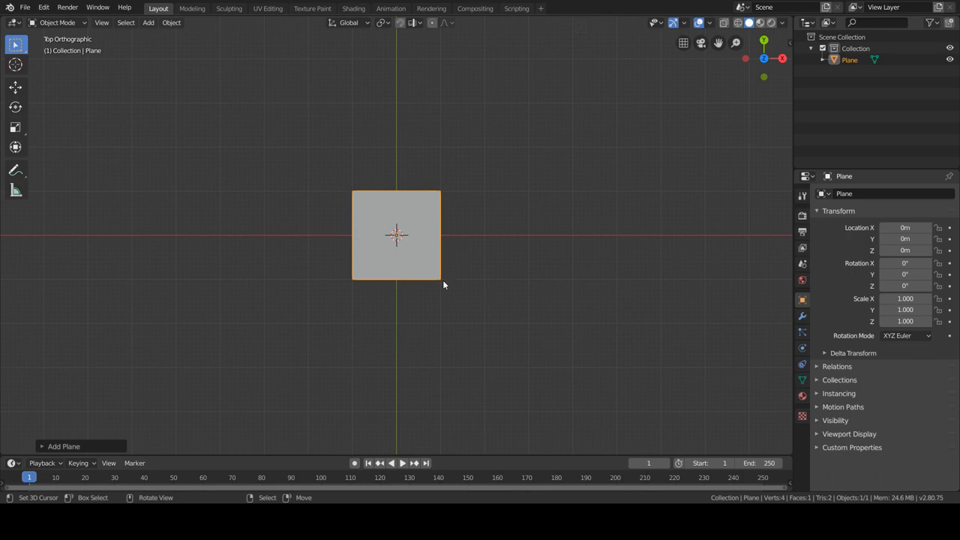
In Edit Mode, inset the plane's face and subdivide it with more cuts for a finer grid.
key(Tab)
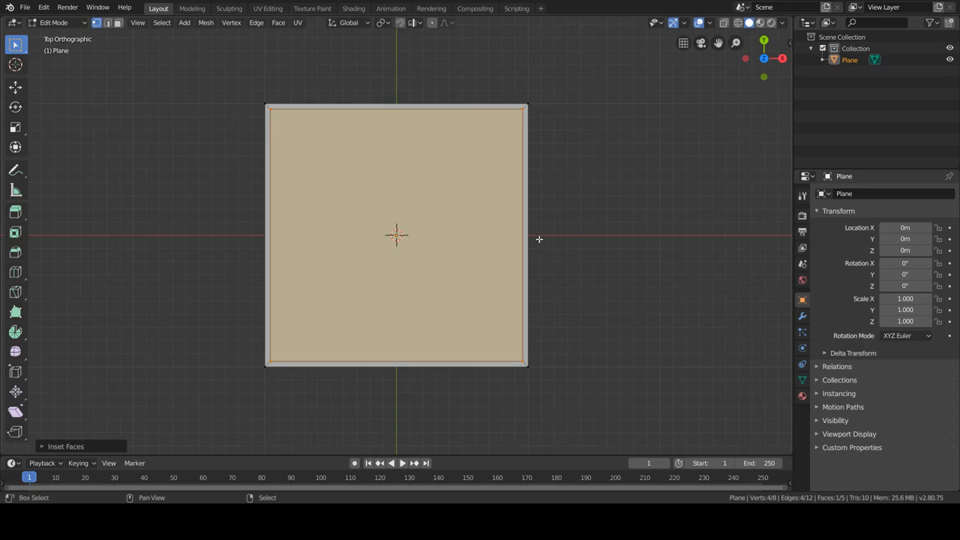
mouse_move(545, 269)
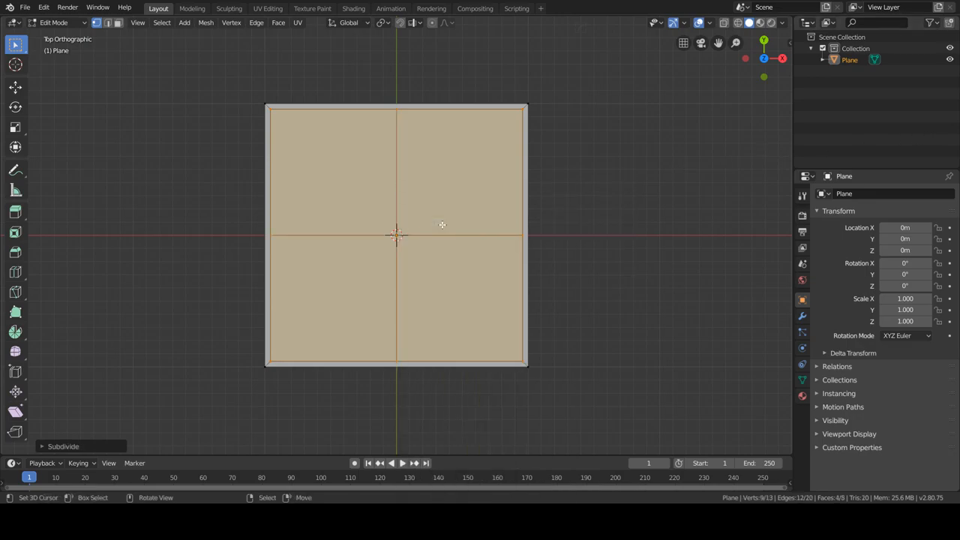
click(63, 446)
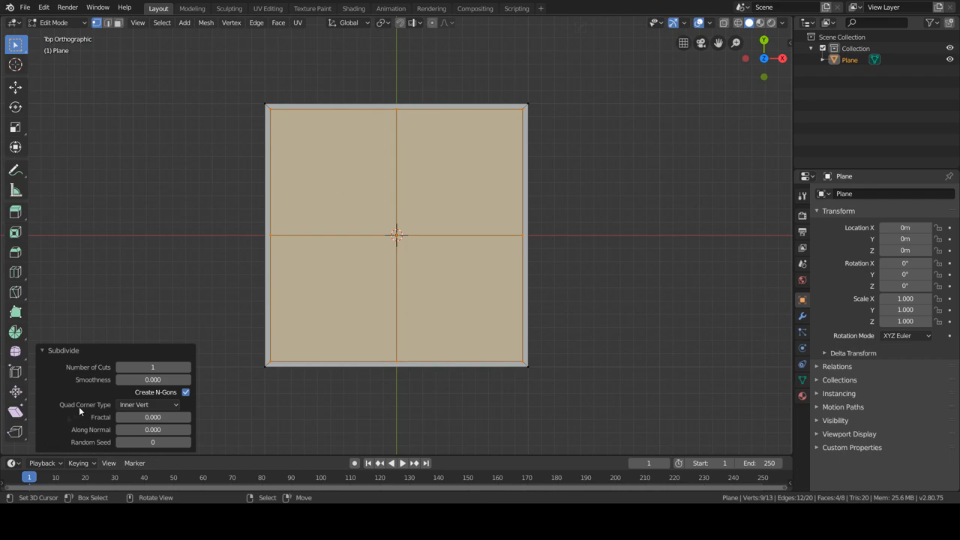
click(153, 366)
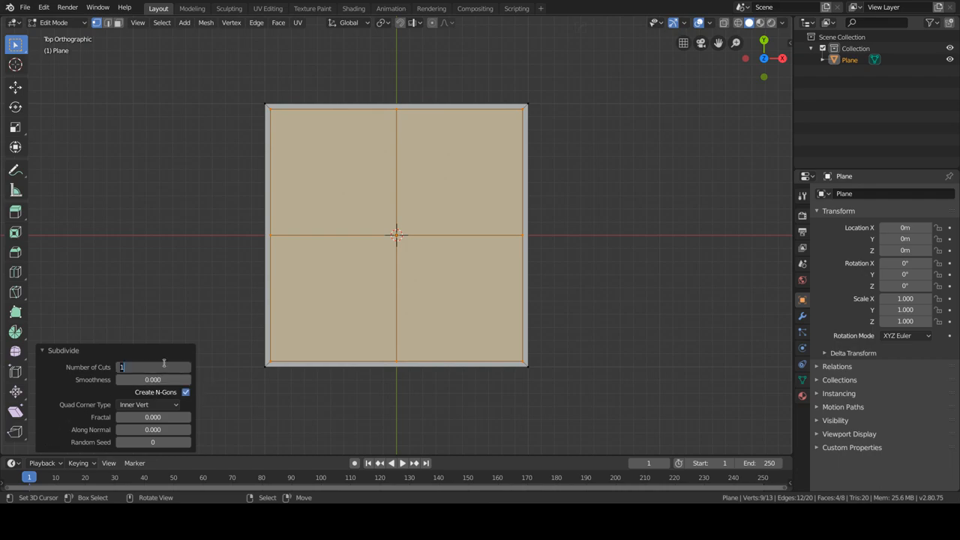
drag(123, 366, 164, 366)
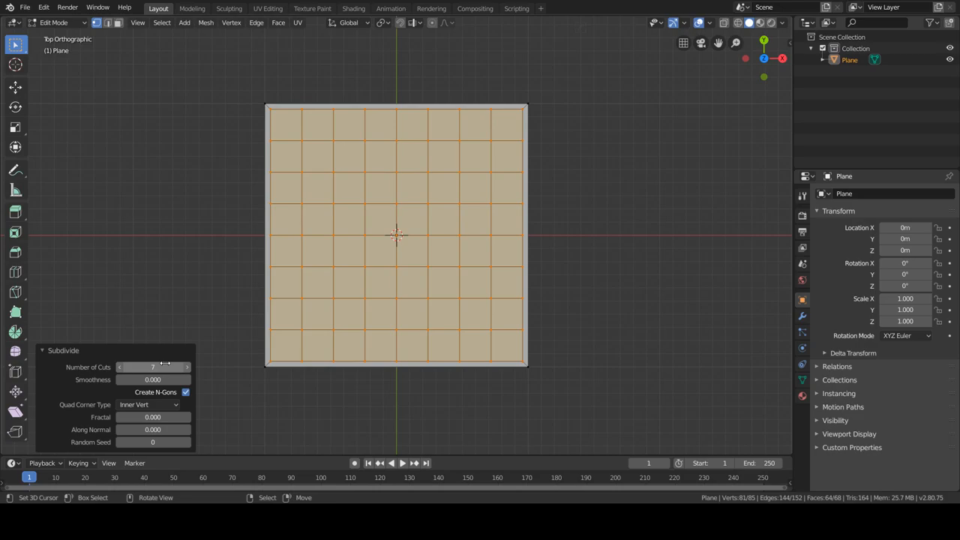
mouse_move(323, 282)
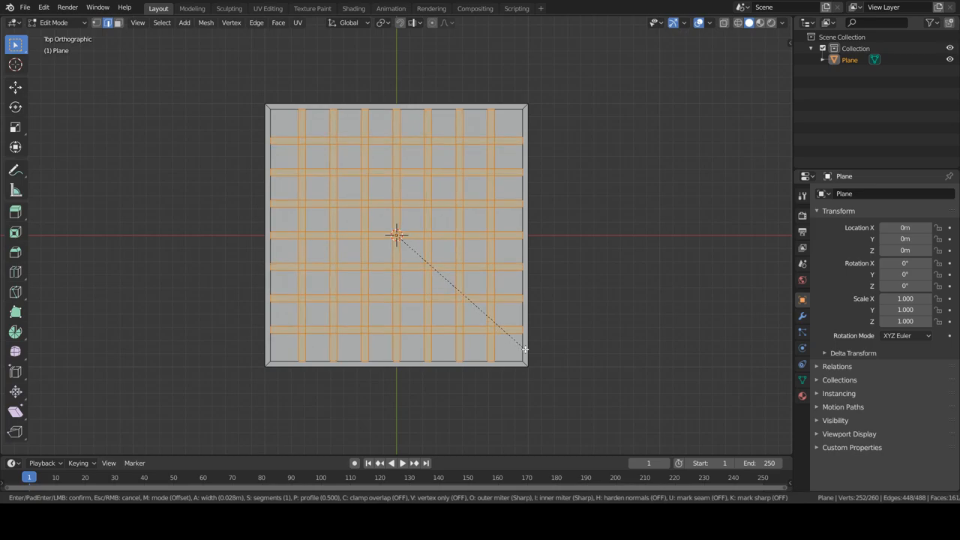
mouse_move(525, 348)
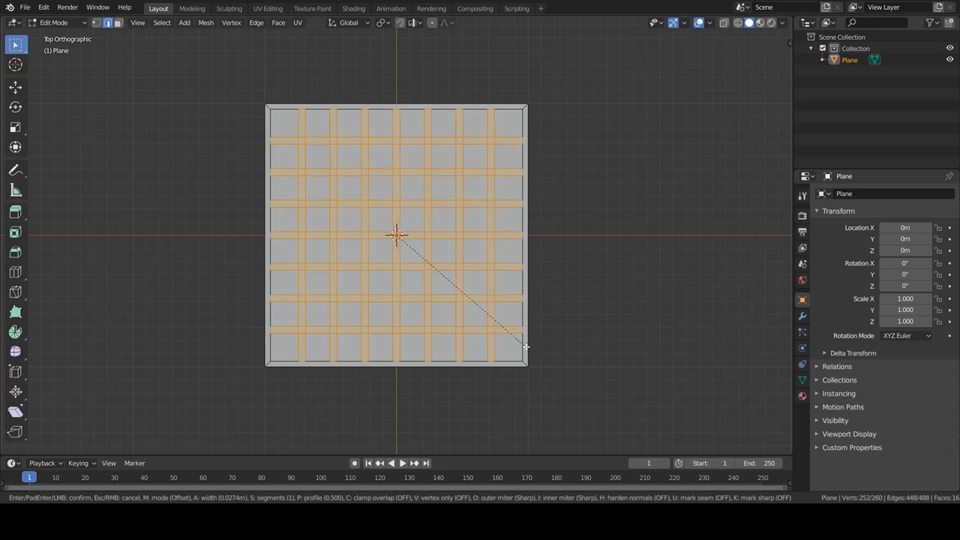
Confirm the bevel that turns each grid line into a narrow strip between tiles.
click(525, 348)
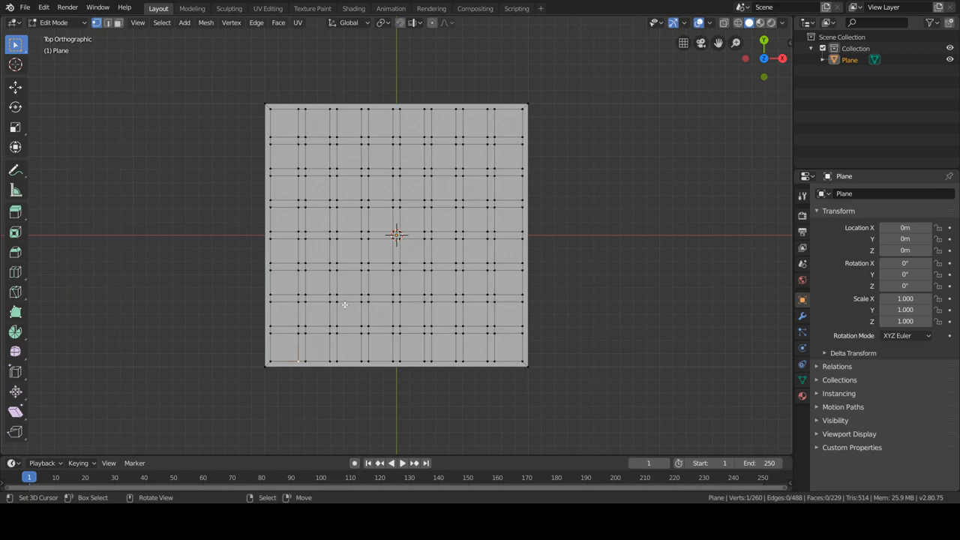
mouse_move(342, 291)
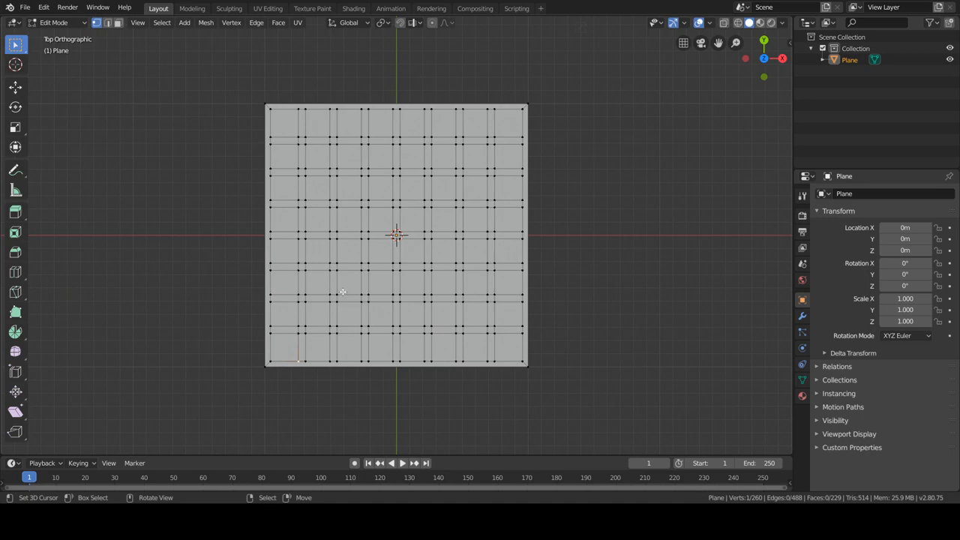
mouse_move(387, 222)
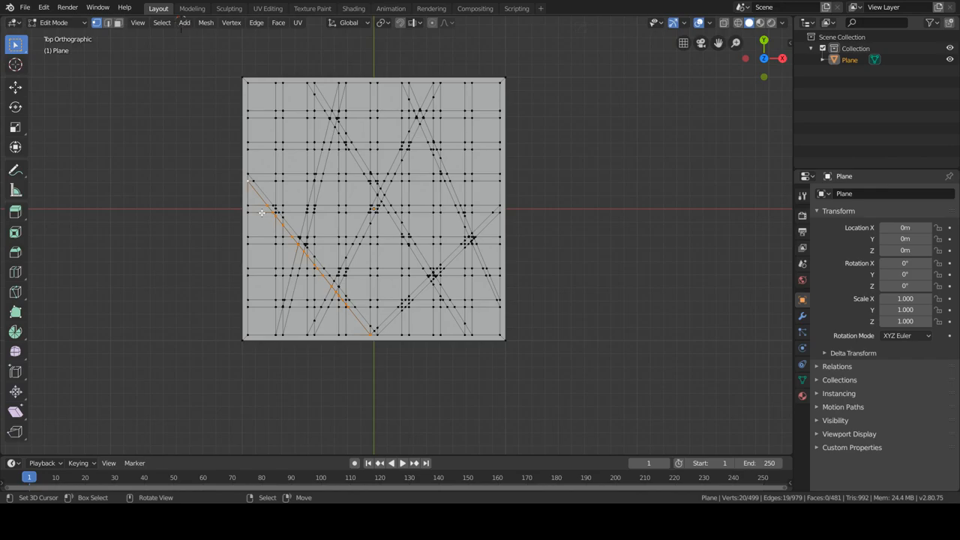
mouse_move(120, 30)
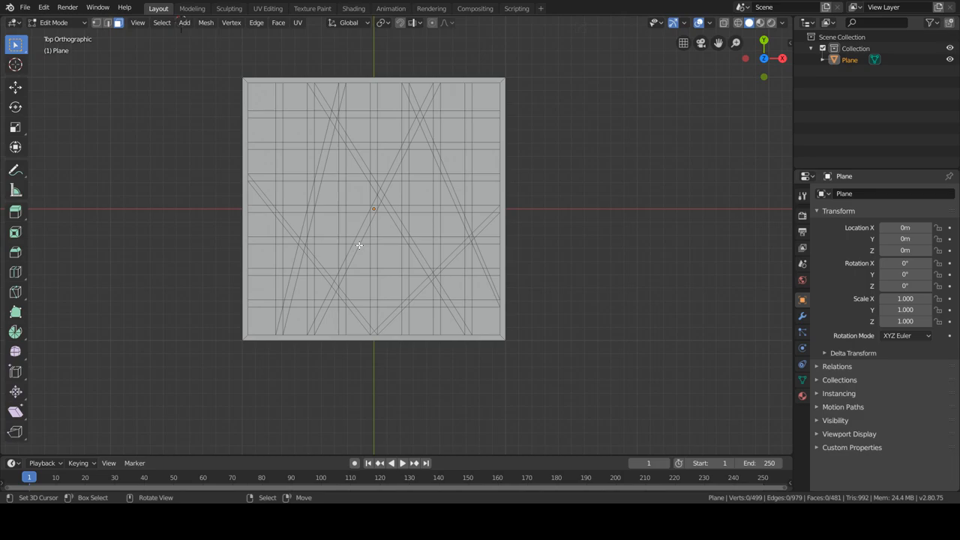
mouse_move(414, 312)
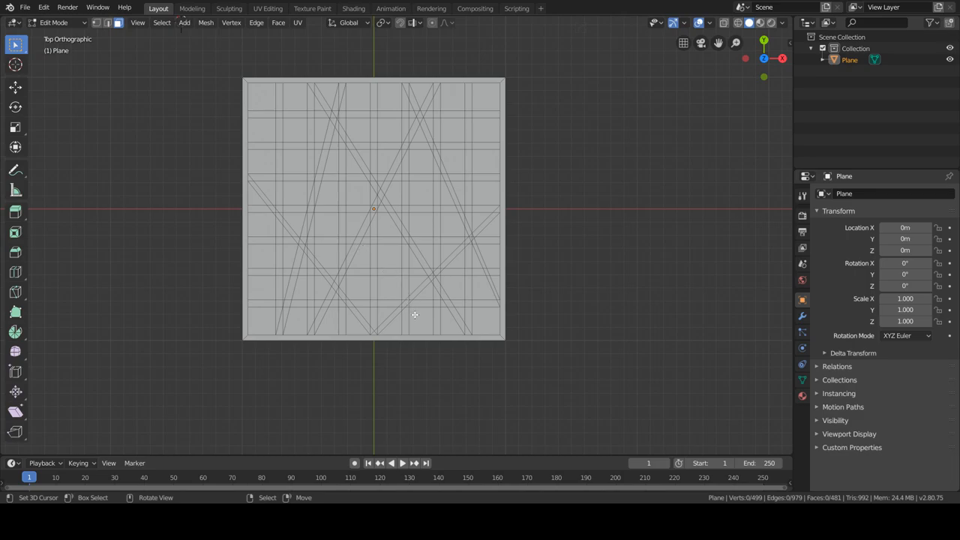
mouse_move(312, 207)
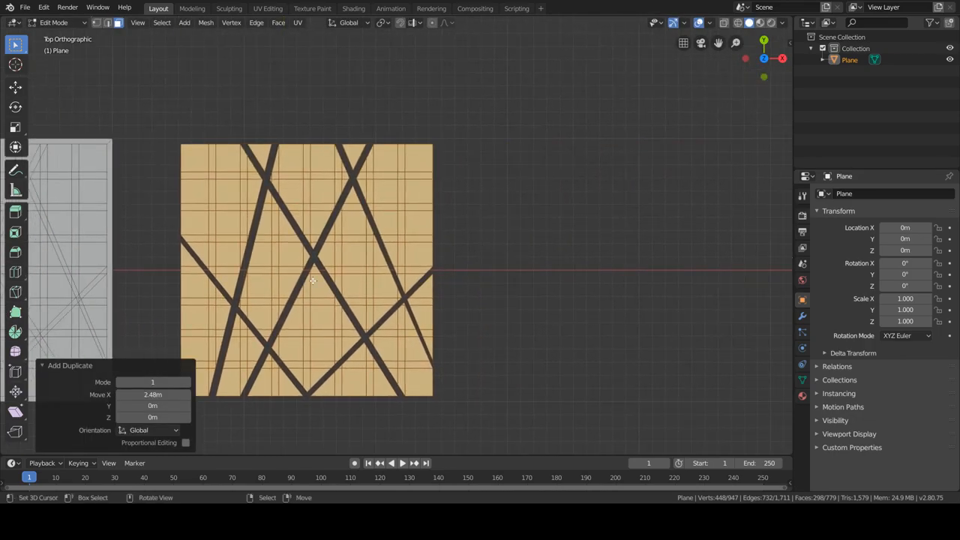
Separate the selected faces of the duplicate tile into a new object, Plane.002.
key(Tab)
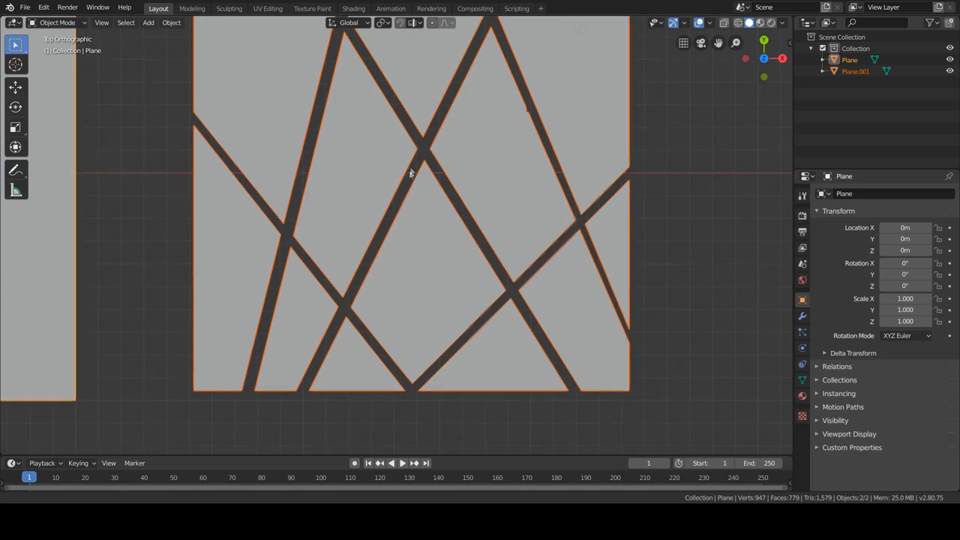
scroll(down, 3)
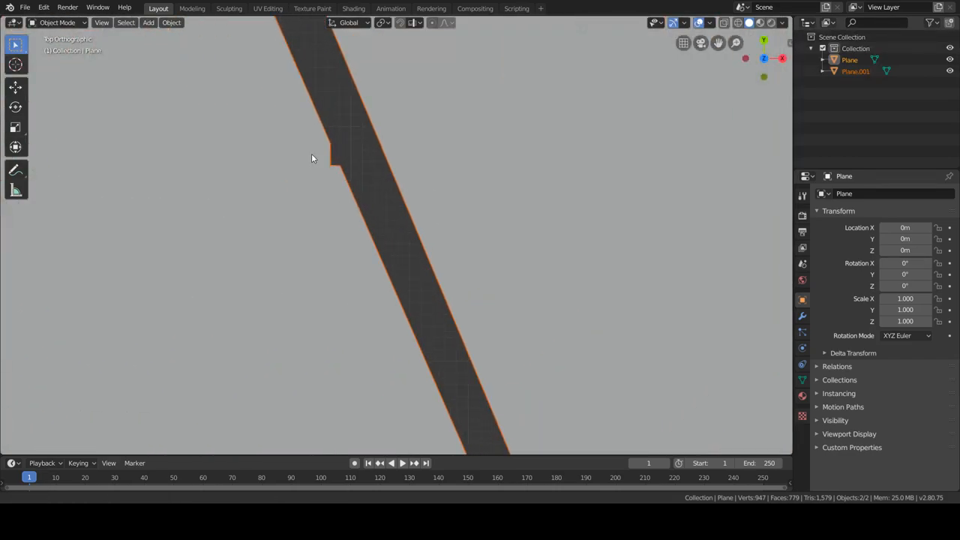
key(Tab)
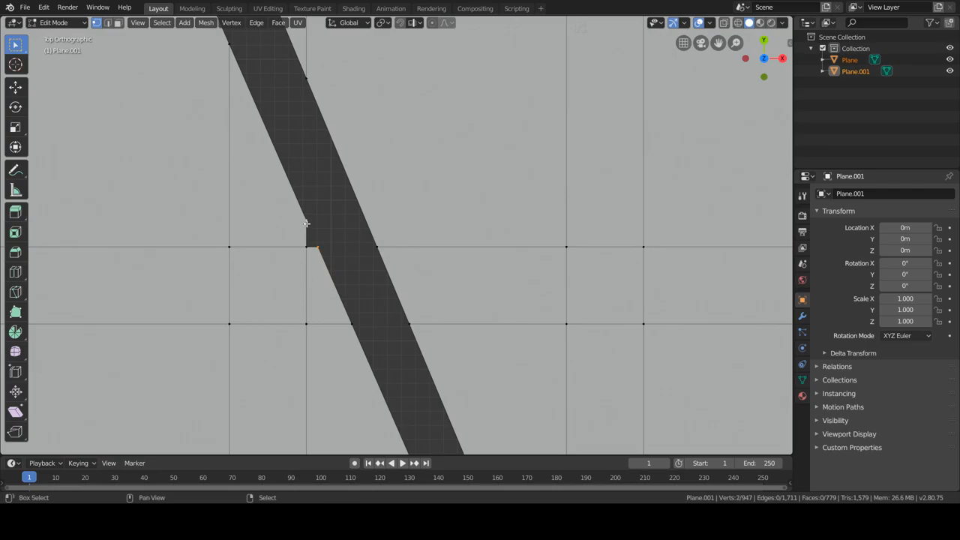
key(Tab)
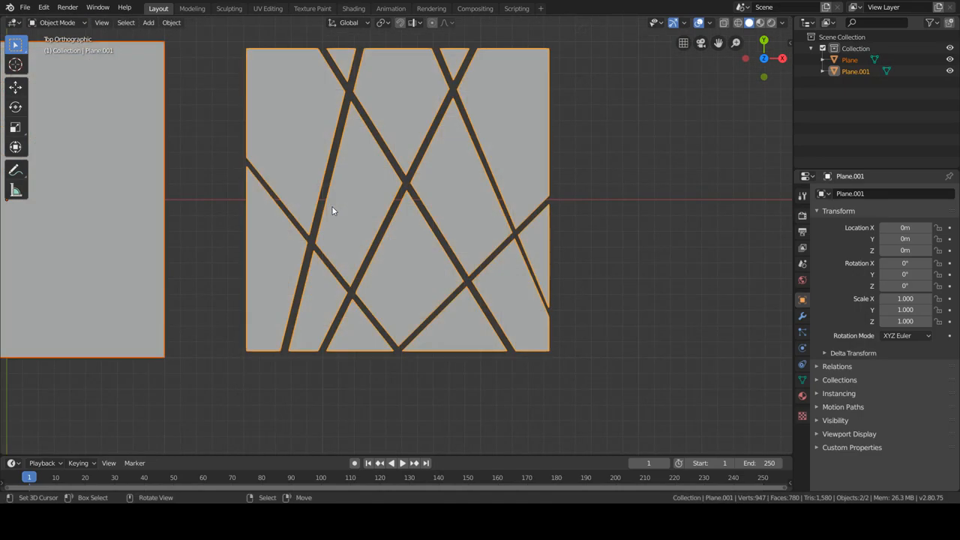
key(Tab)
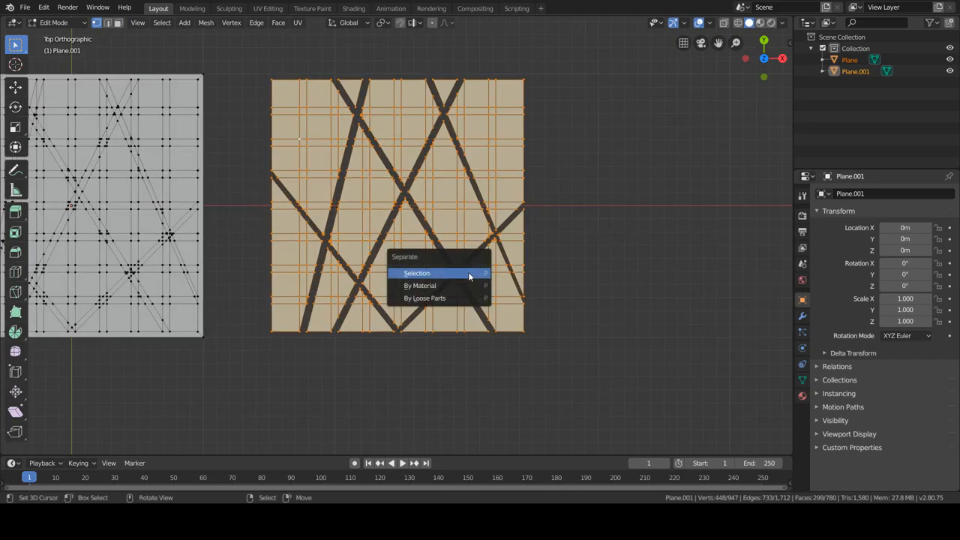
click(416, 273)
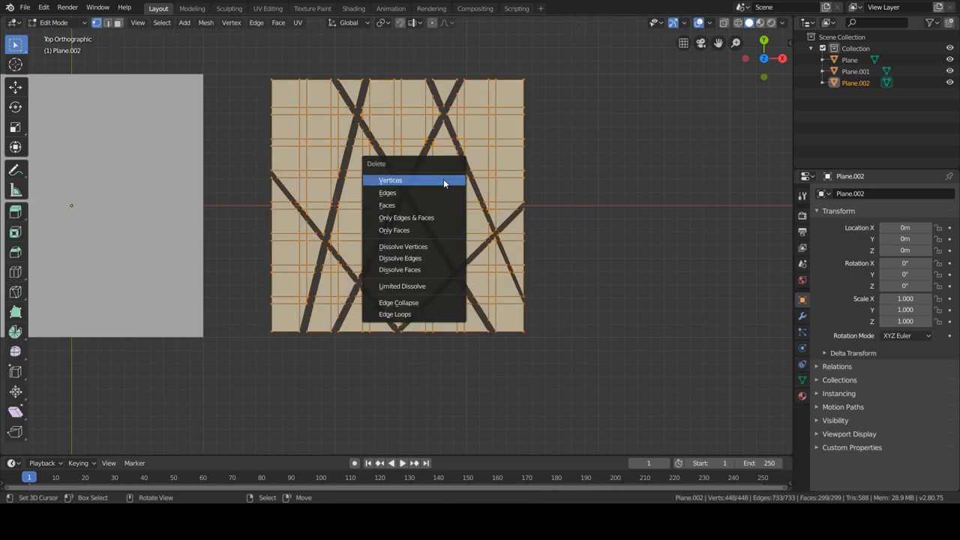
mouse_move(417, 285)
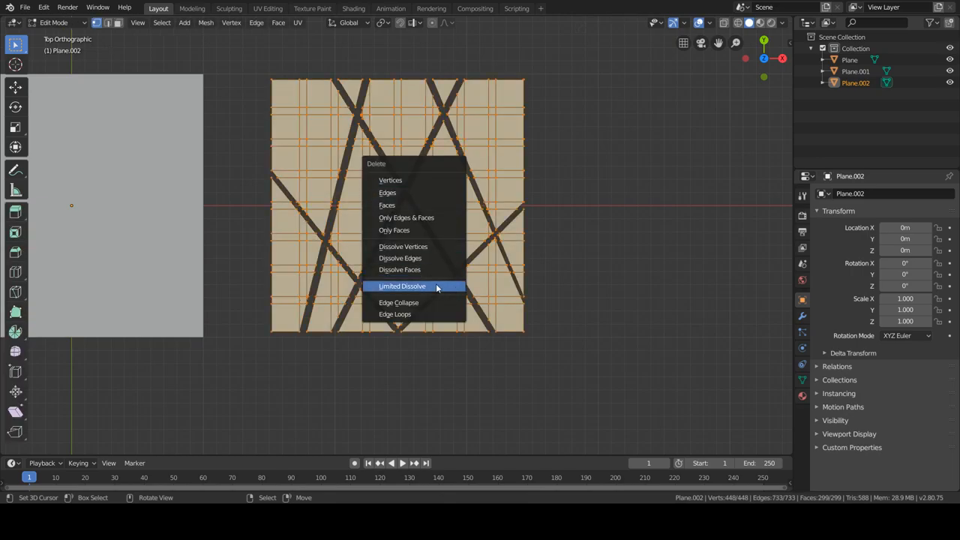
Merge Plane.002's flat faces with a Limited Dissolve.
click(402, 286)
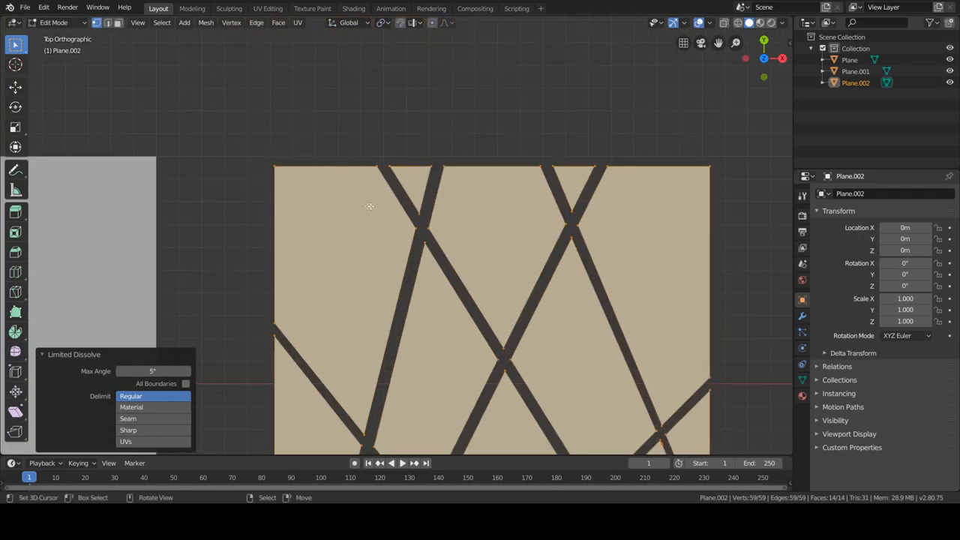
scroll(down, 3)
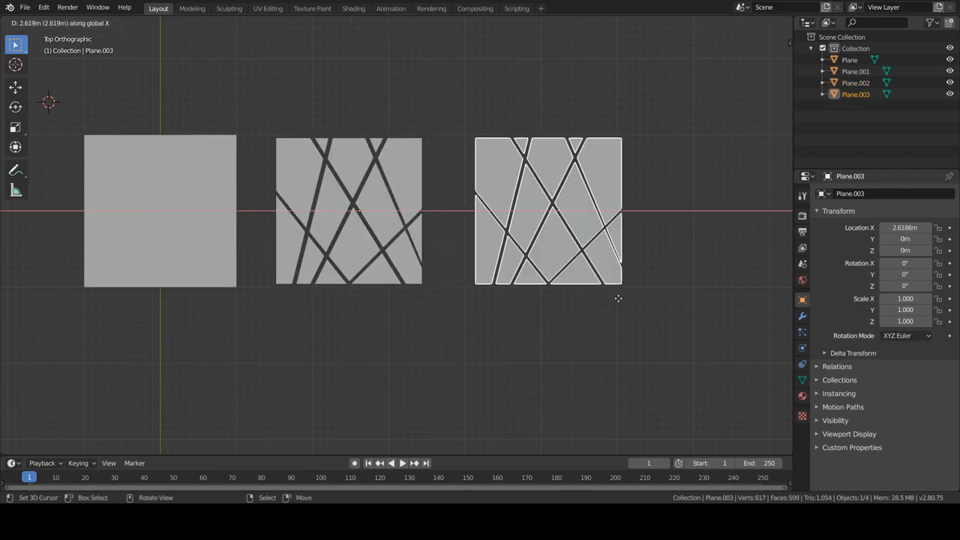
Place the third tile copy to the right, then add a cube and delete it again.
key(Tab)
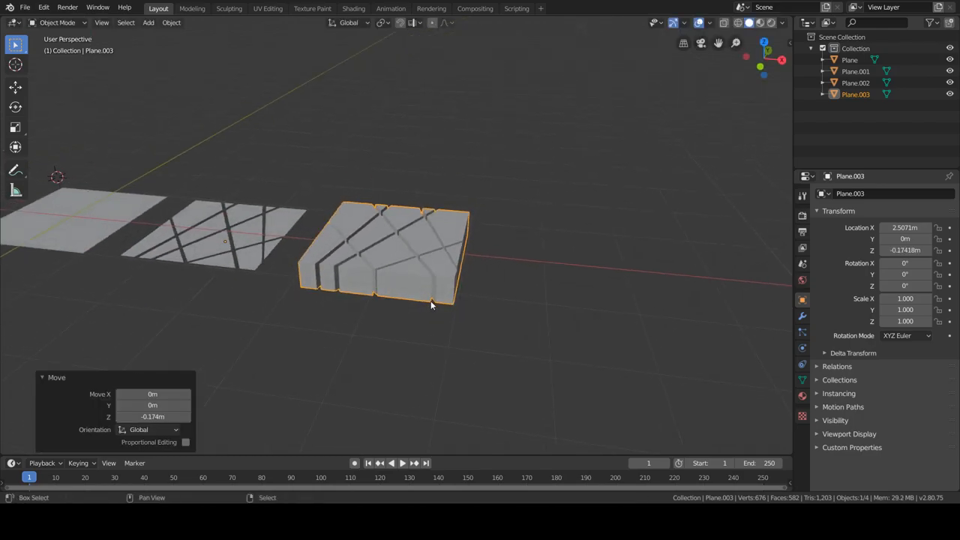
click(147, 23)
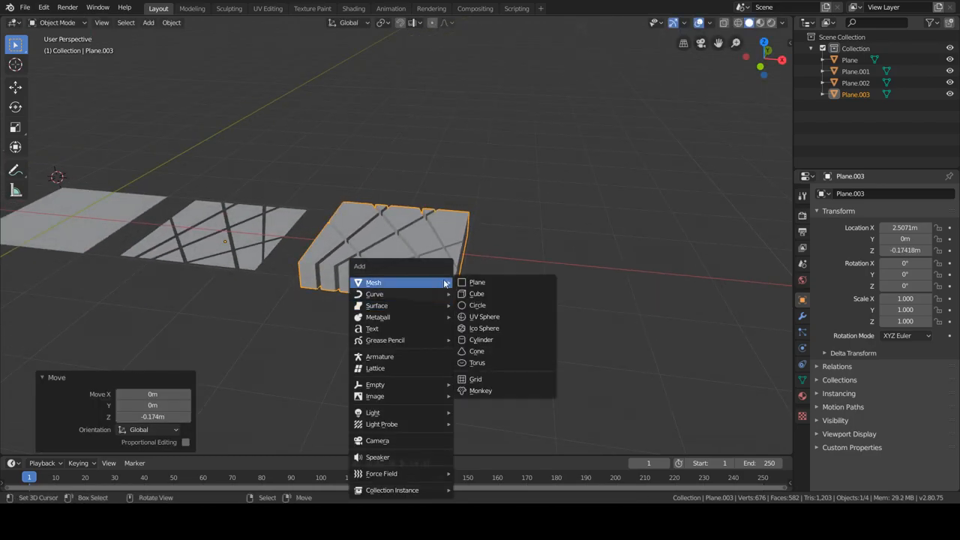
click(474, 294)
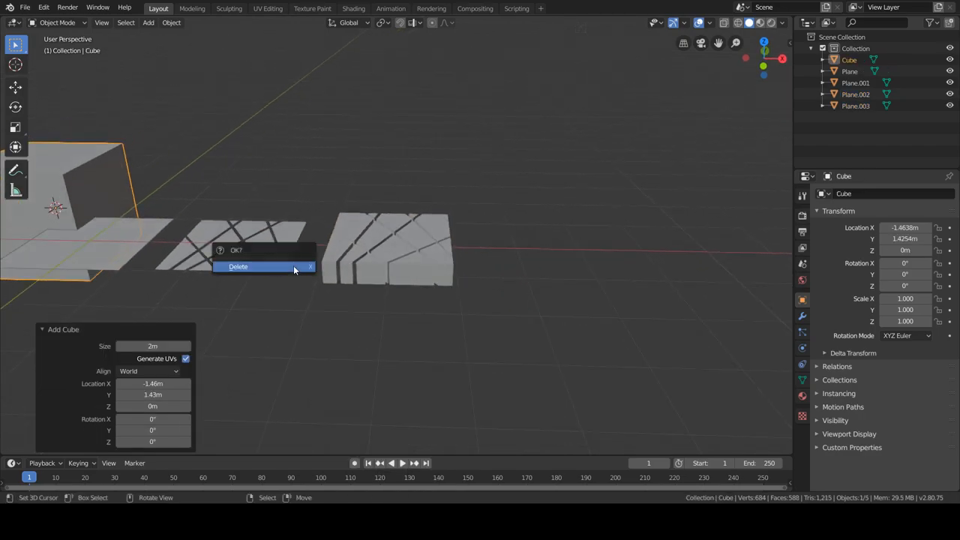
click(237, 267)
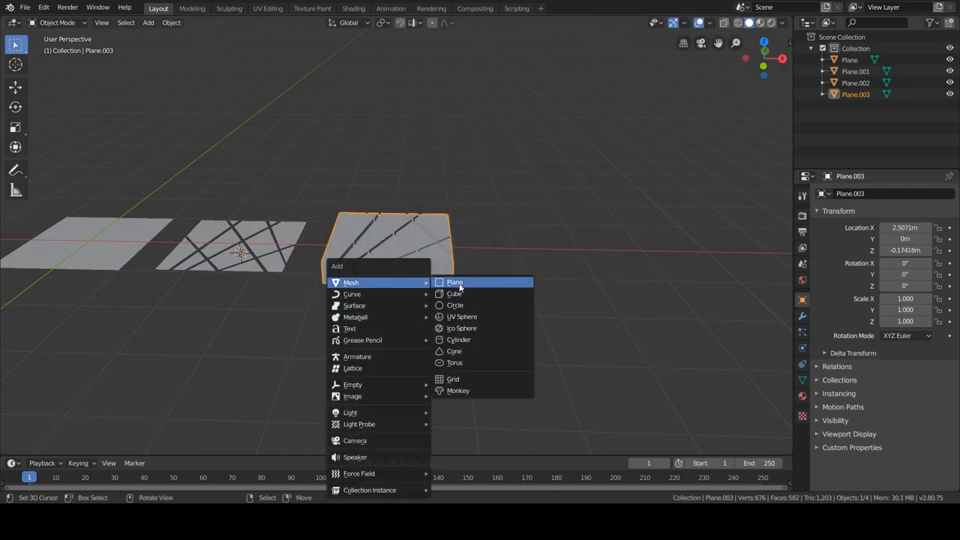
Add a cube enclosing the tile slab and raise it slightly on Z.
click(454, 292)
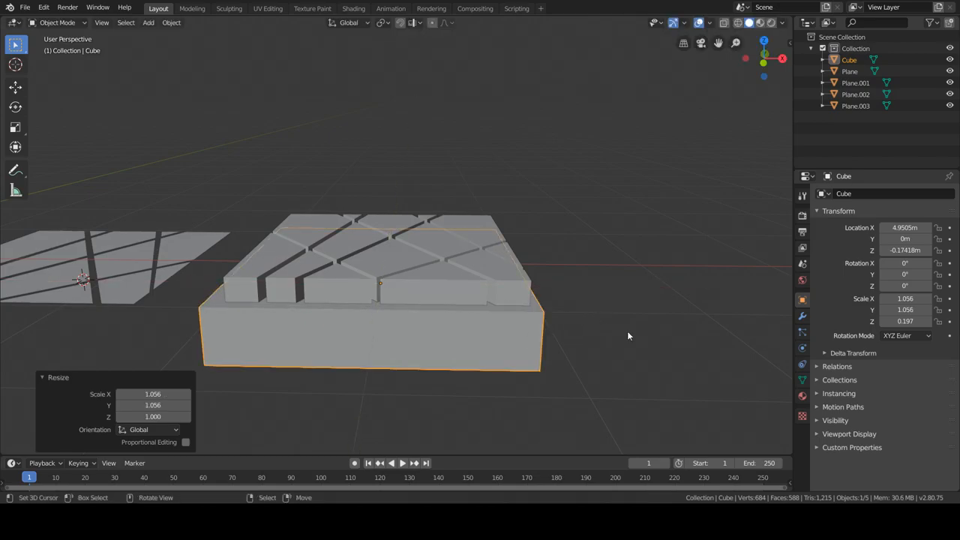
key(g)
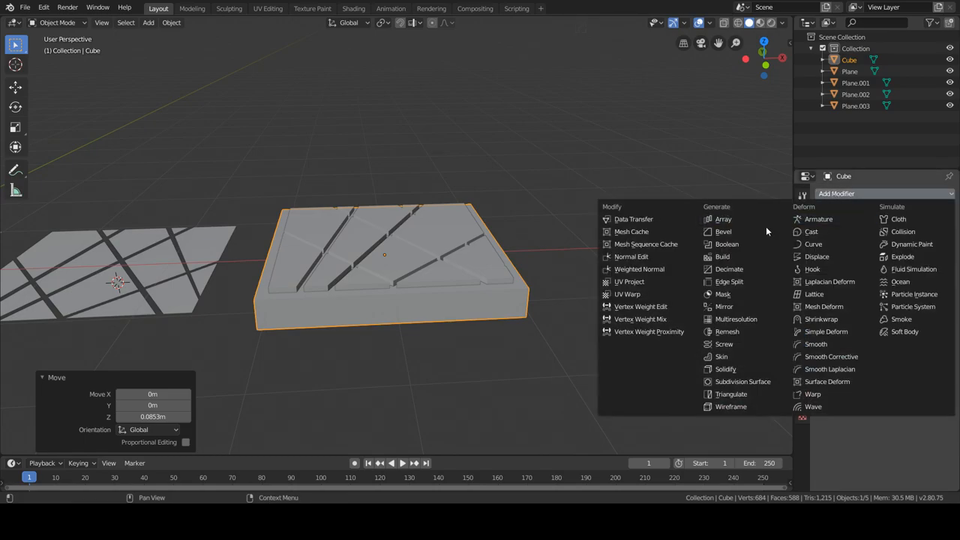
Boolean-difference the tile slab out of the cube, then delete the slab.
click(726, 243)
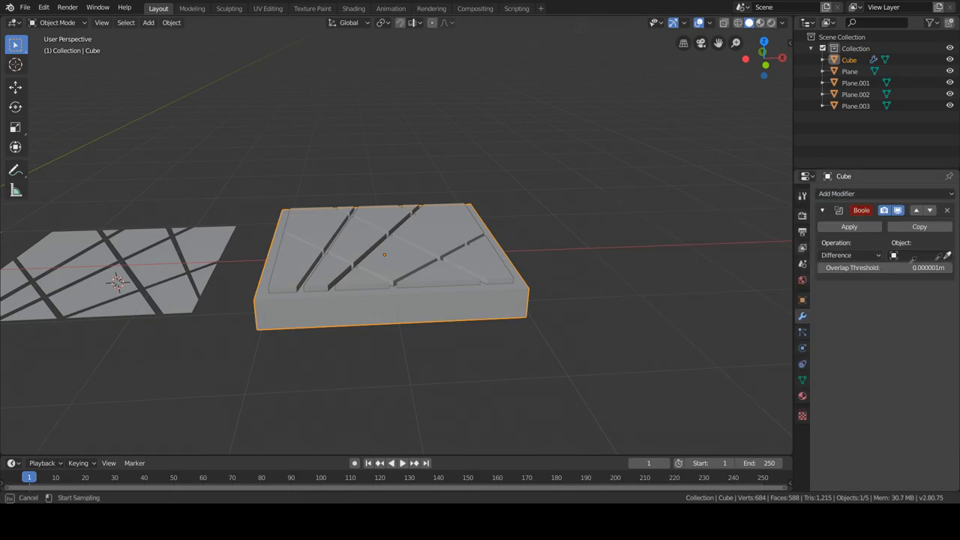
click(911, 255)
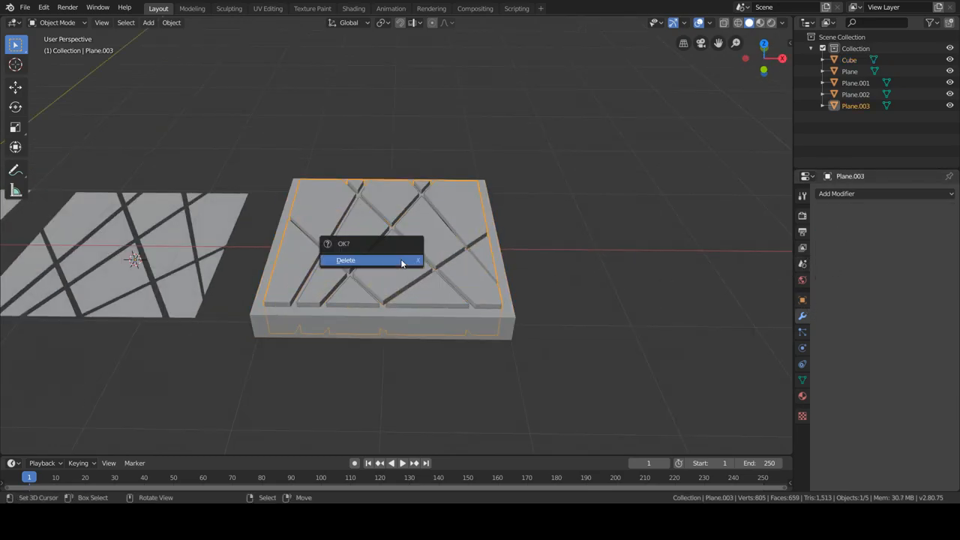
click(367, 261)
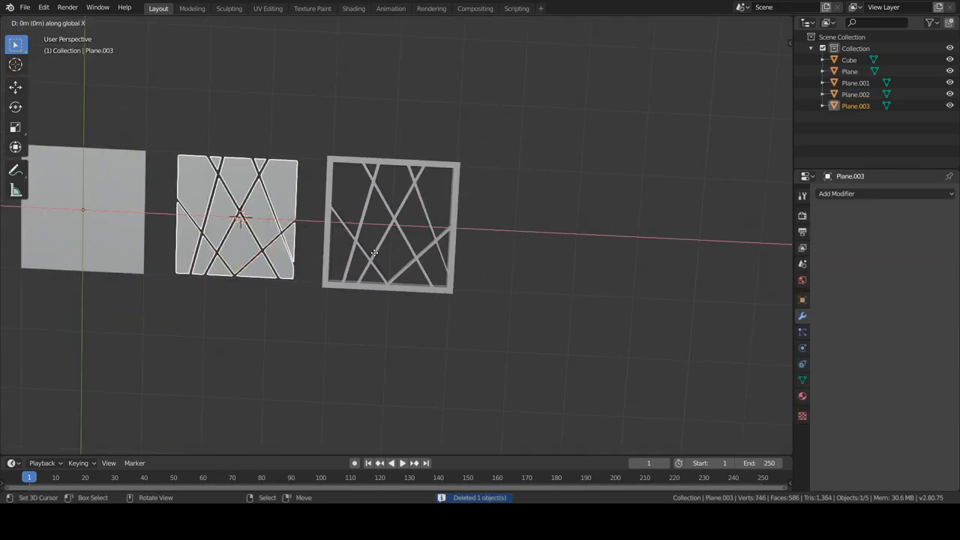
Place a new tile copy beside the frame and poke its faces into triangle fans.
key(Tab)
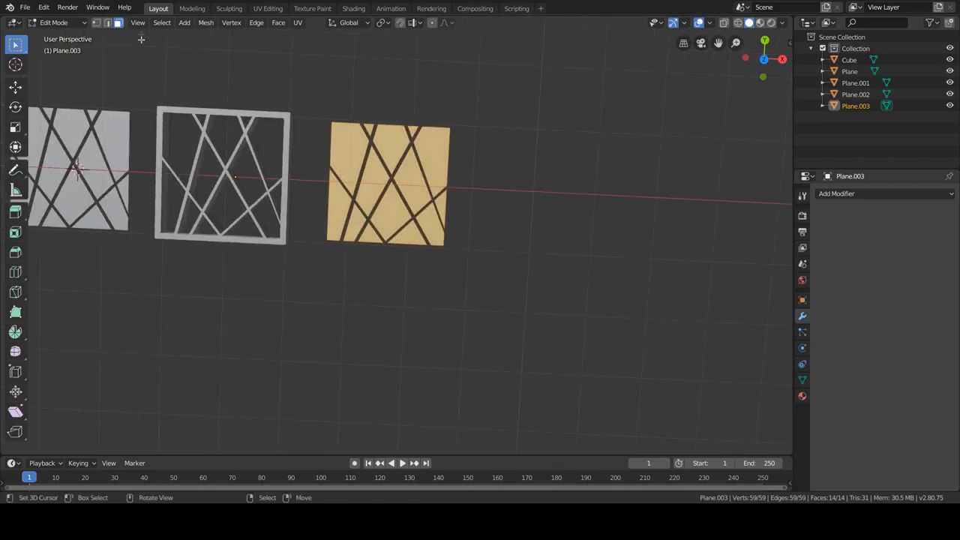
mouse_move(333, 282)
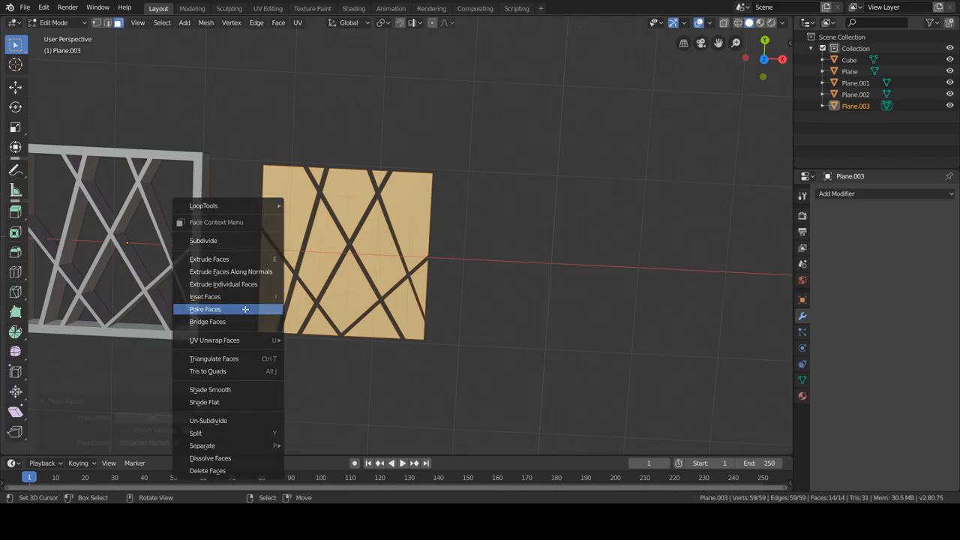
click(204, 309)
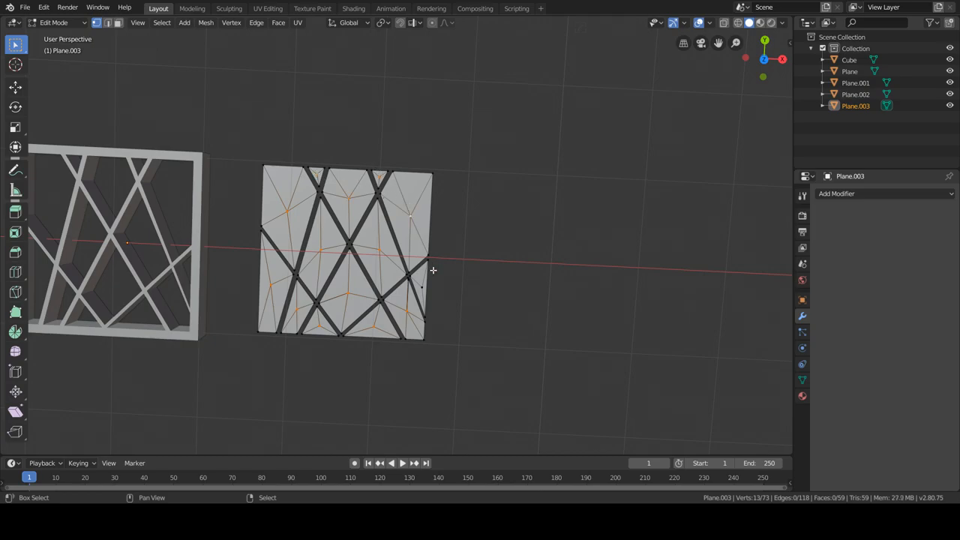
drag(432, 269, 524, 179)
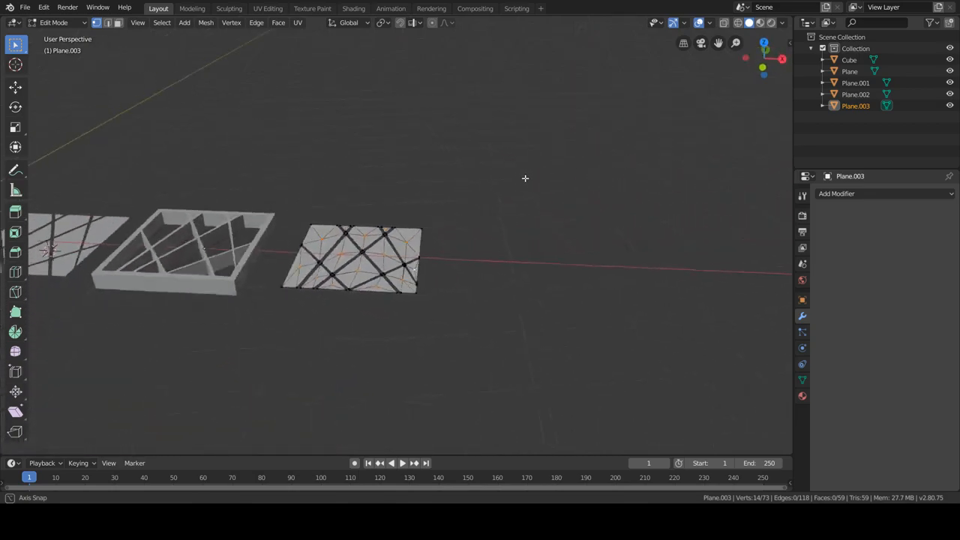
key(g)
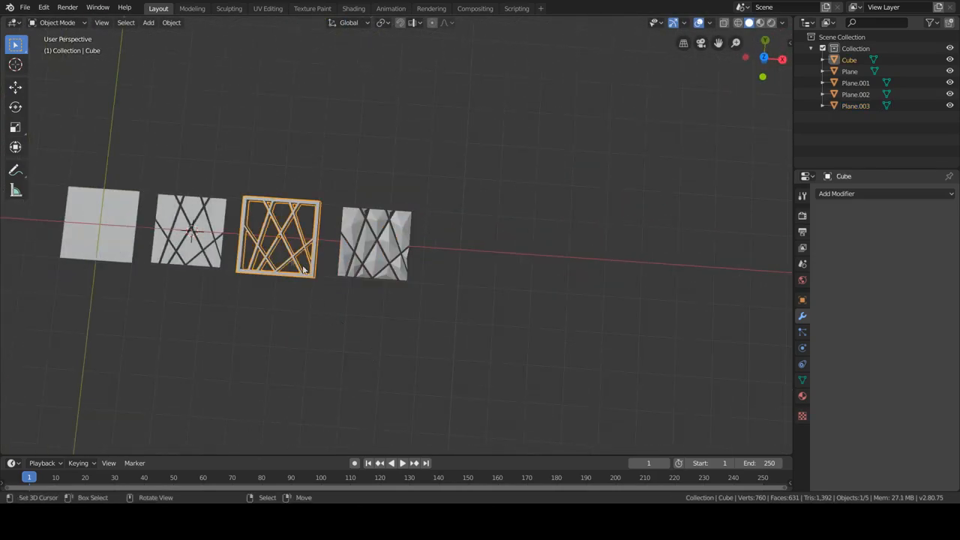
Copy the frame to the row's end and bevel its edges smooth with 5 segments.
drag(278, 237, 495, 252)
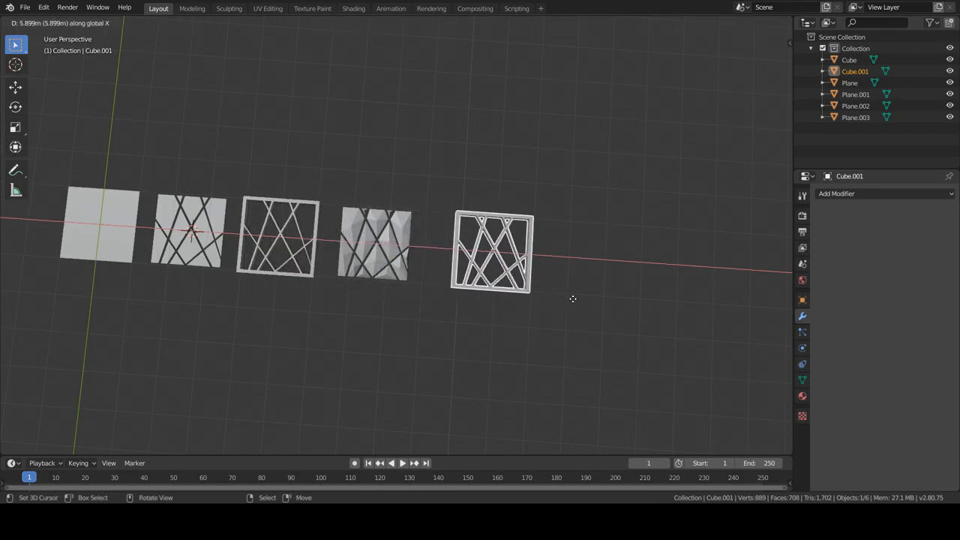
key(Tab)
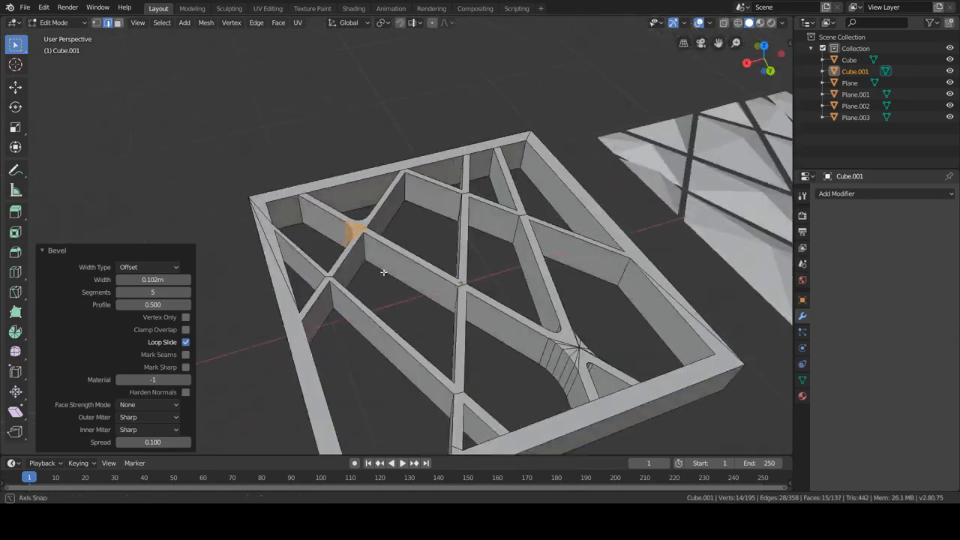
drag(382, 272, 522, 273)
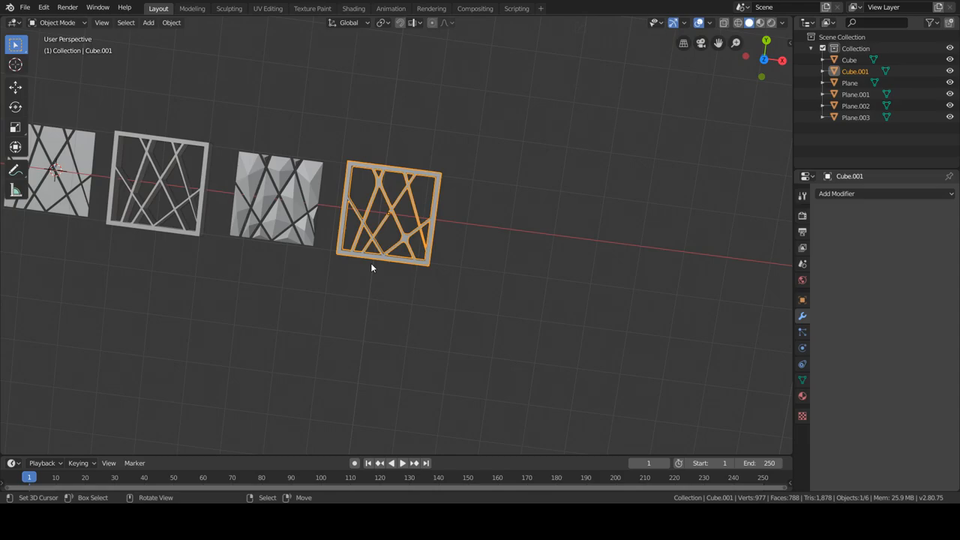
mouse_move(372, 271)
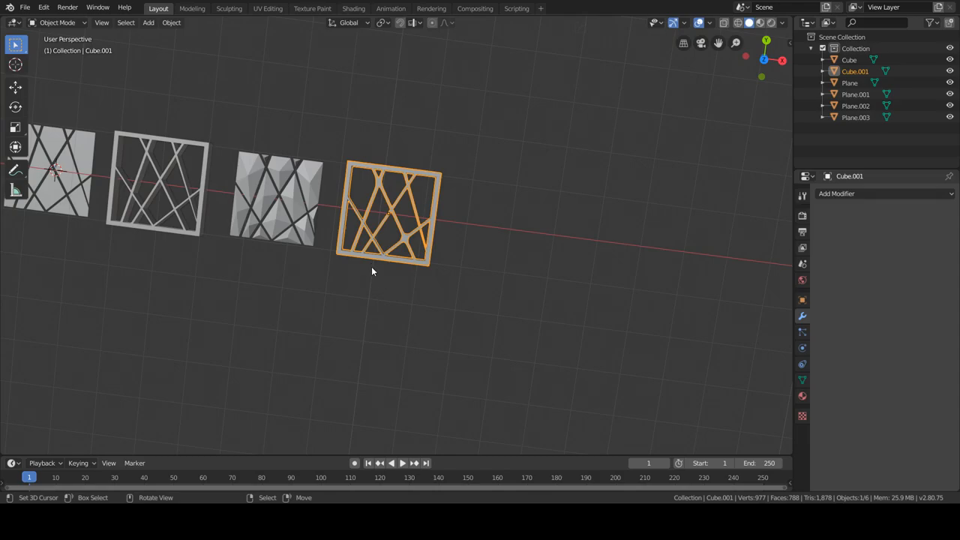